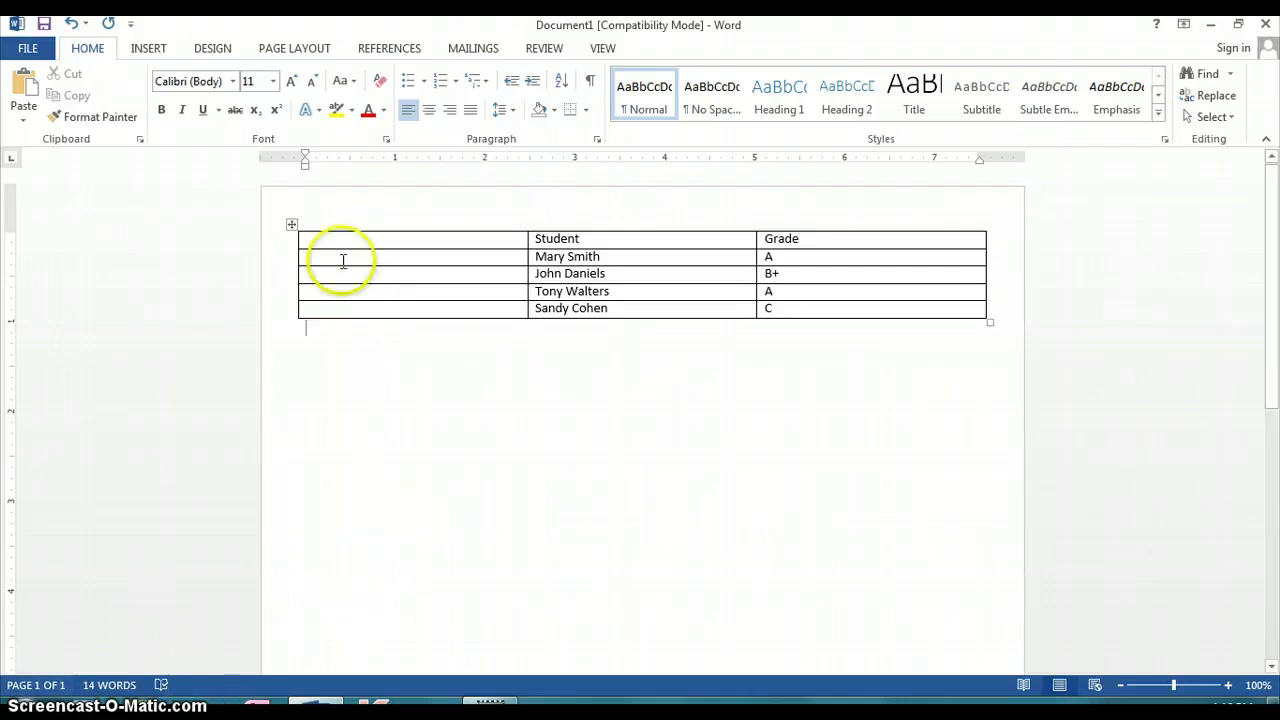
{"action": "mouse_move", "coordinate": [808, 252]}
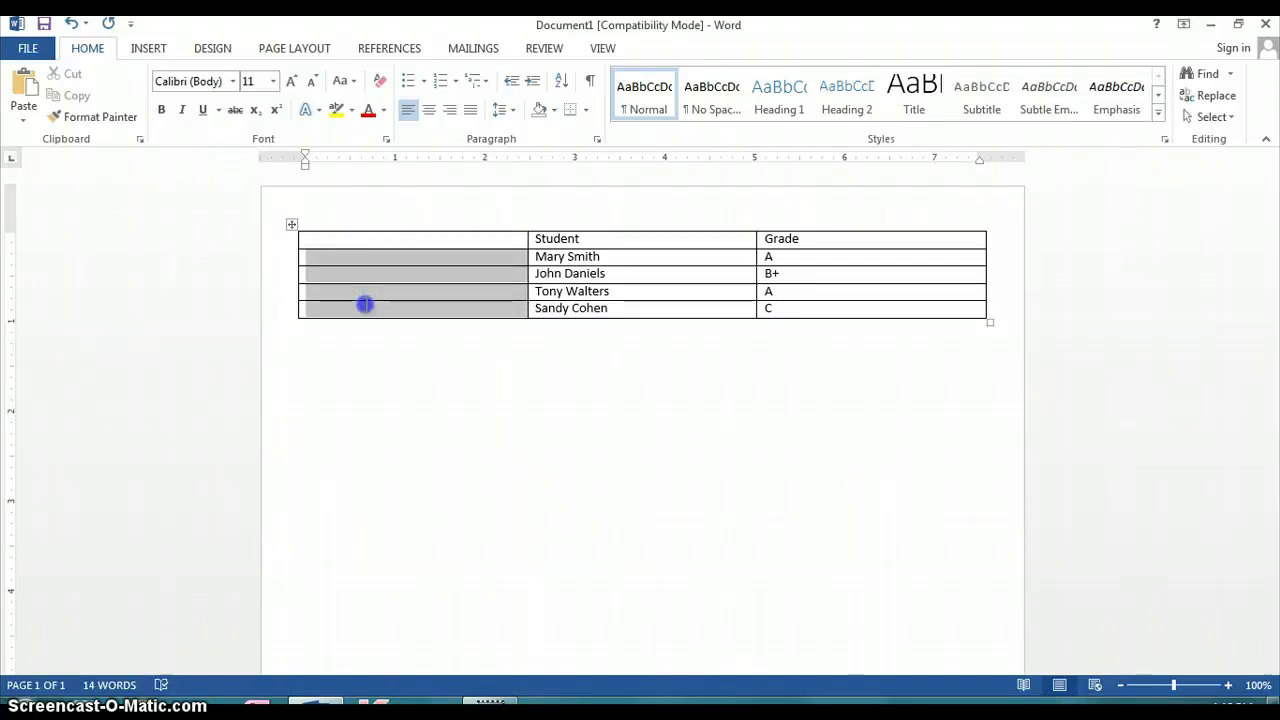
- Select the four empty first-column cells beside the student names
{"action": "right_click", "coordinate": [364, 304]}
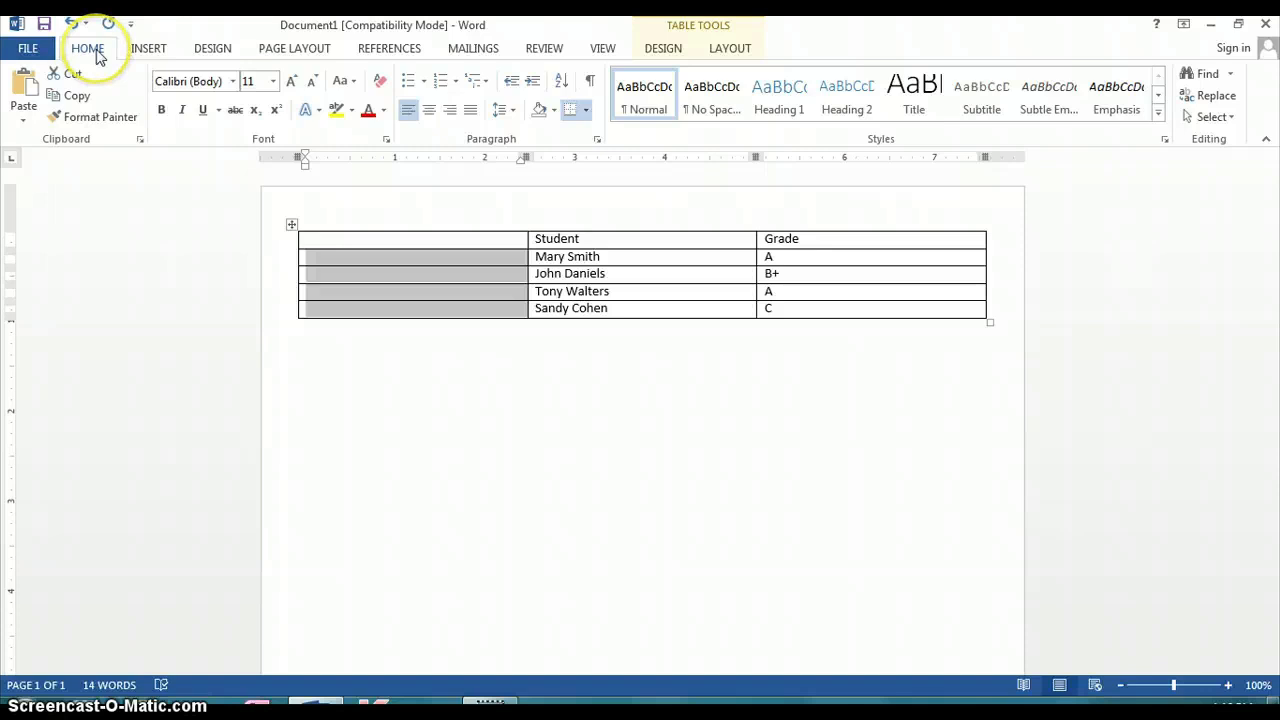
{"action": "mouse_move", "coordinate": [300, 56]}
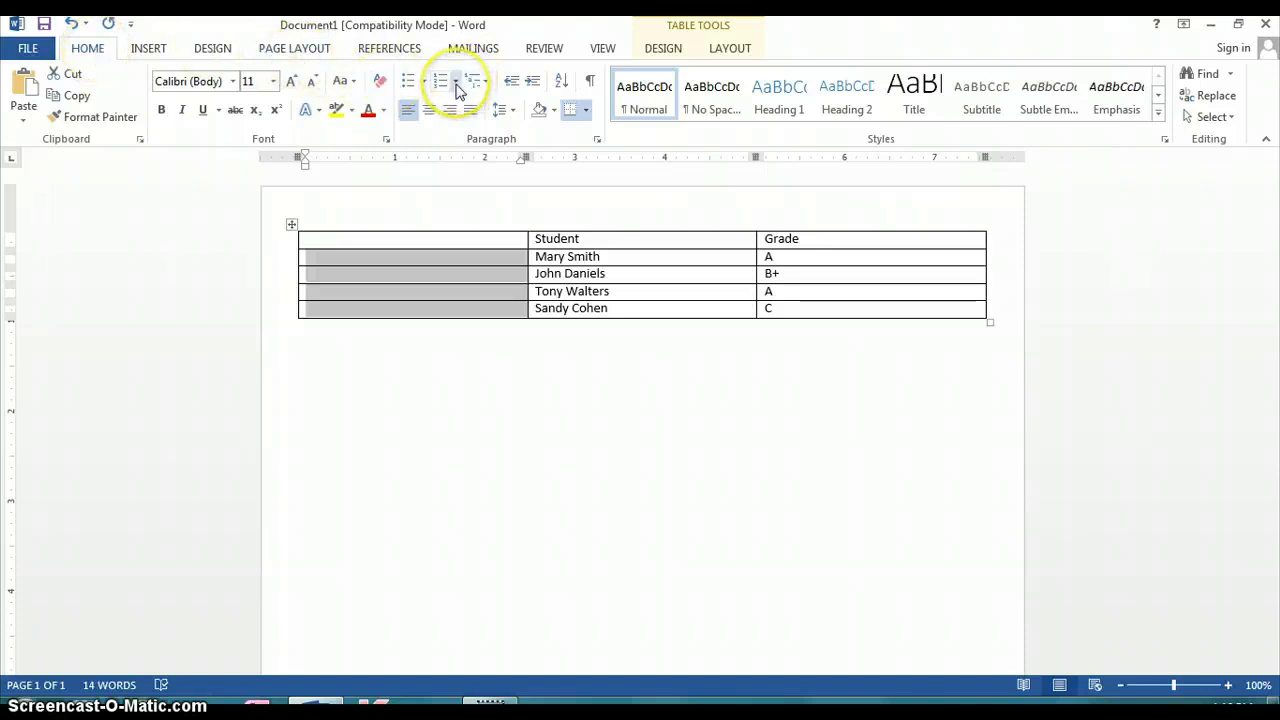
{"action": "mouse_move", "coordinate": [456, 80]}
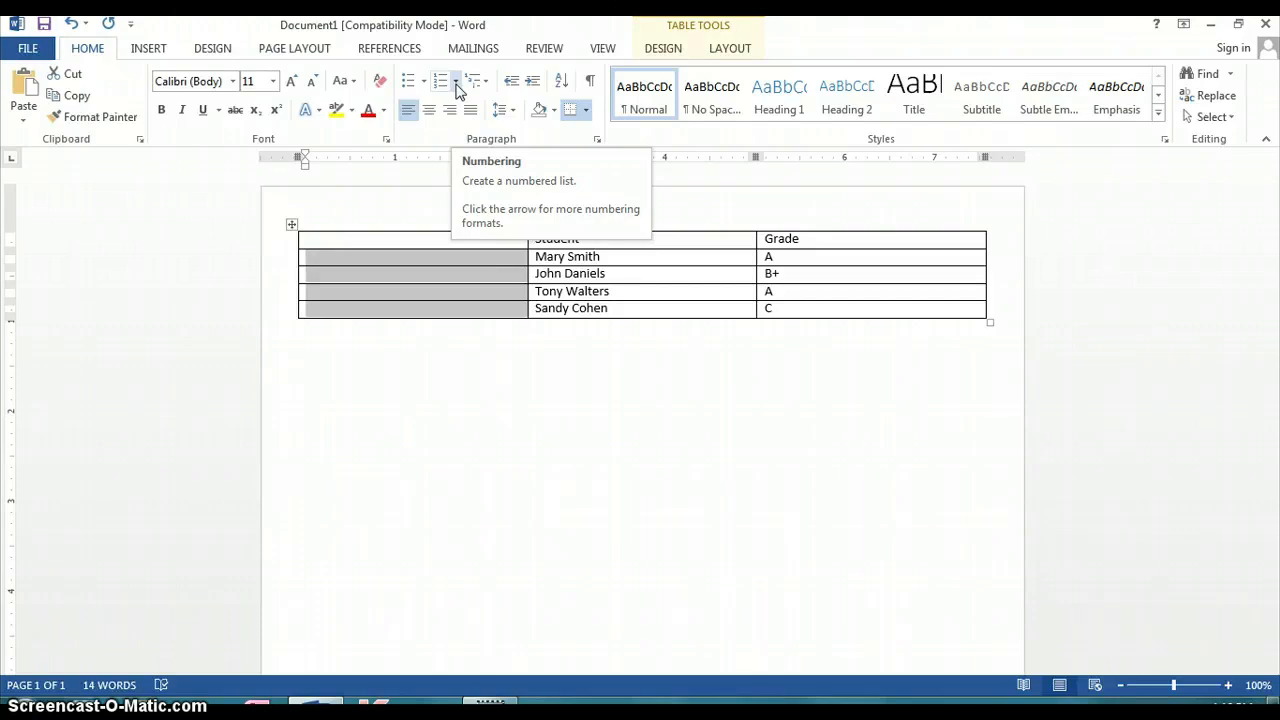
- Show the Numbering Library from the Home ribbon for the selected cells
{"action": "left_click", "coordinate": [464, 80]}
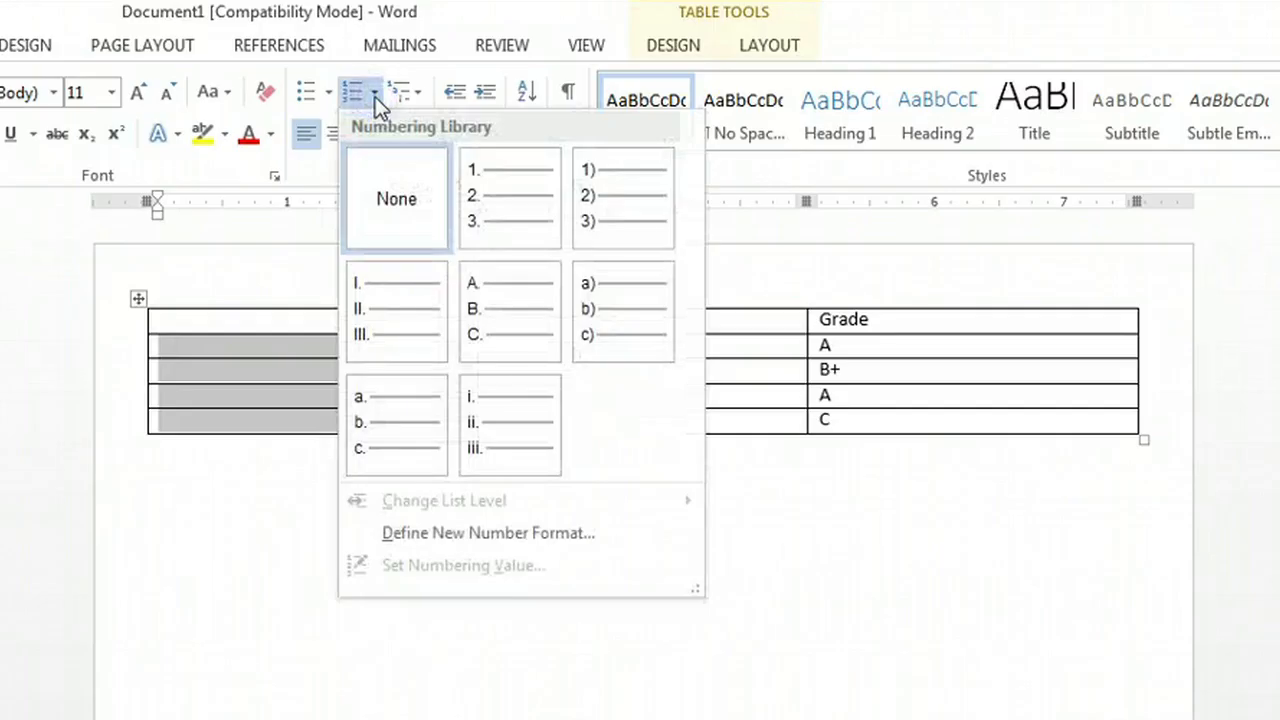
{"action": "mouse_move", "coordinate": [460, 210]}
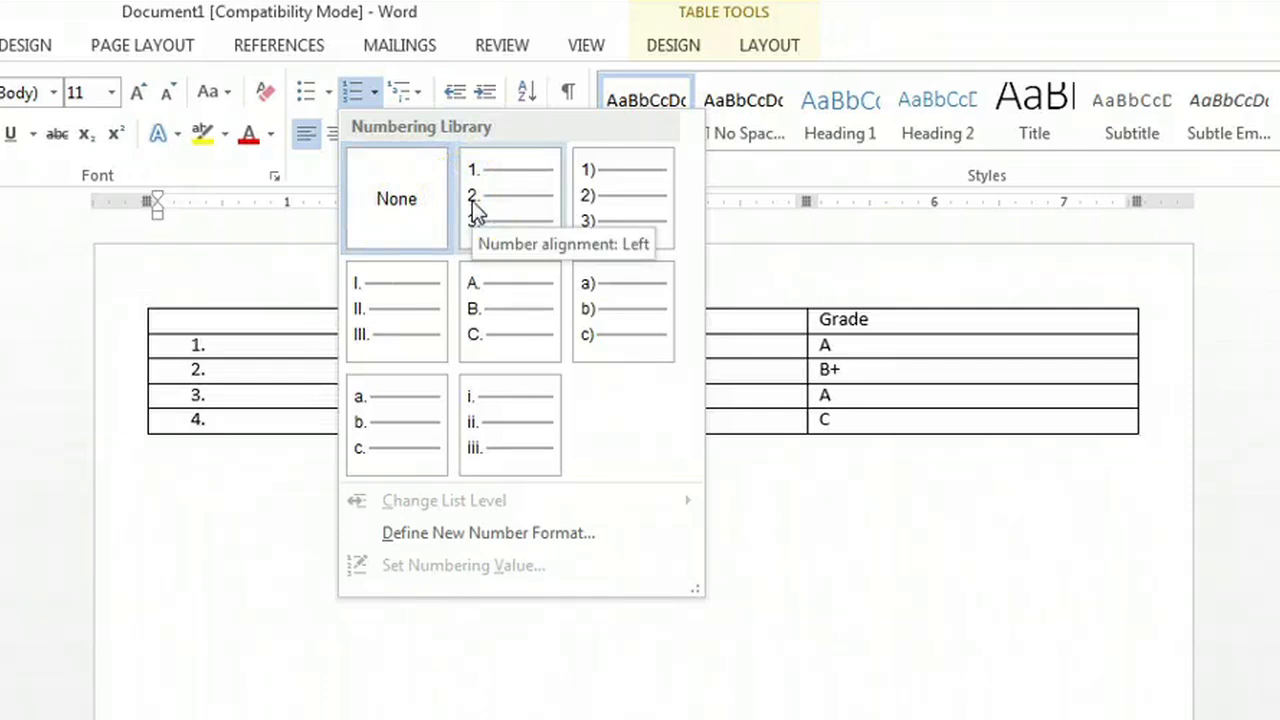
- Apply the 1. 2. 3. format so the cells number 1 to 4
{"action": "left_click", "coordinate": [510, 196]}
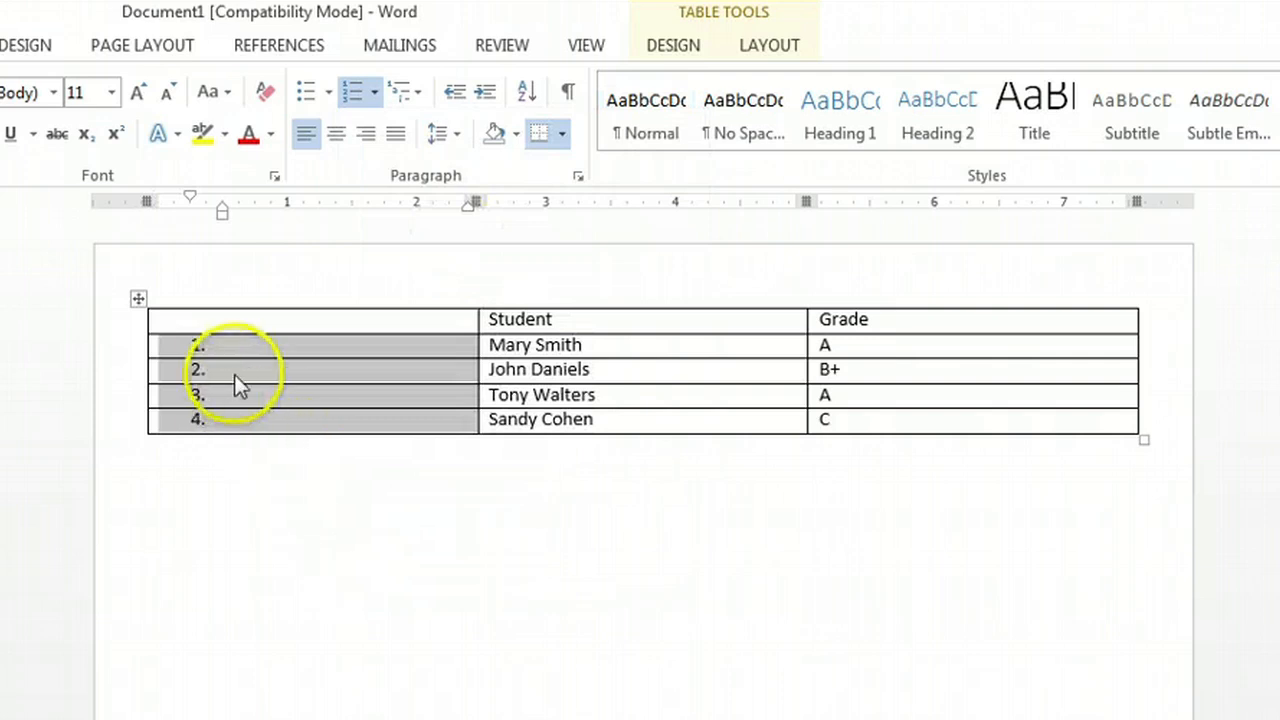
{"action": "mouse_move", "coordinate": [270, 370]}
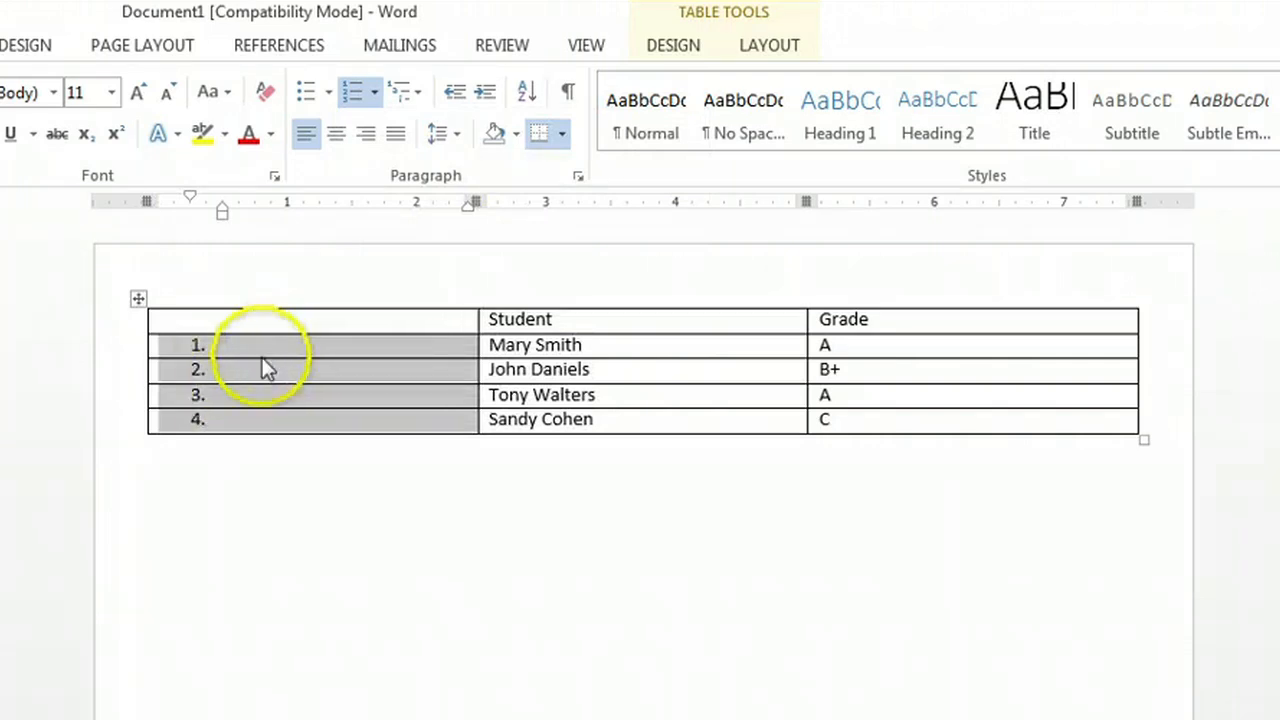
{"action": "left_click", "coordinate": [256, 444]}
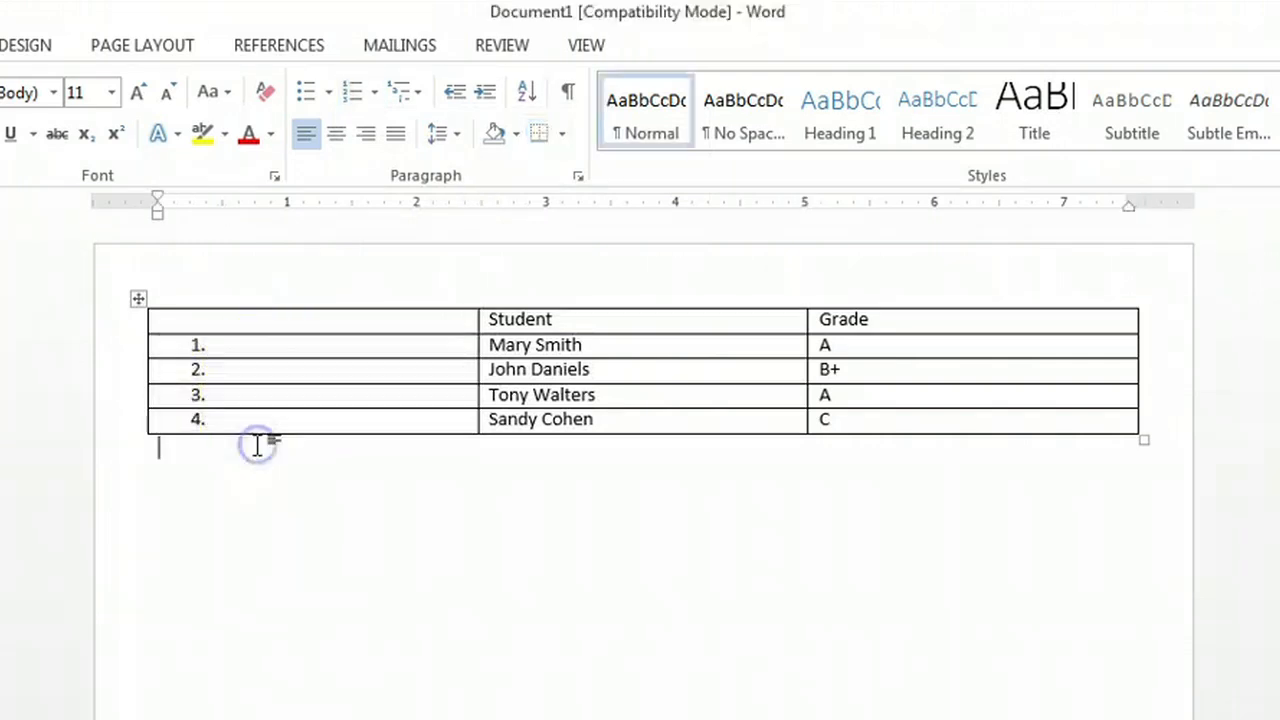